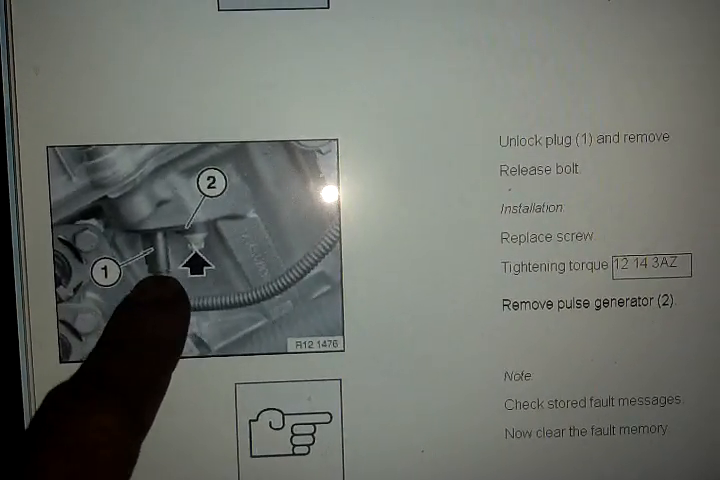
pyautogui.scroll(-3)
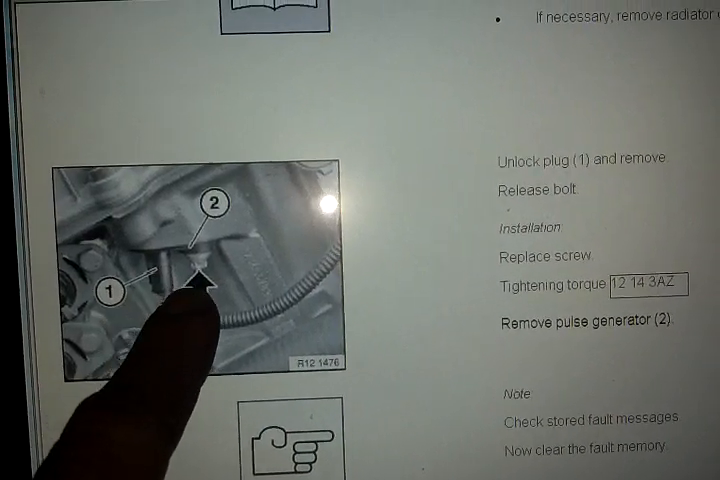